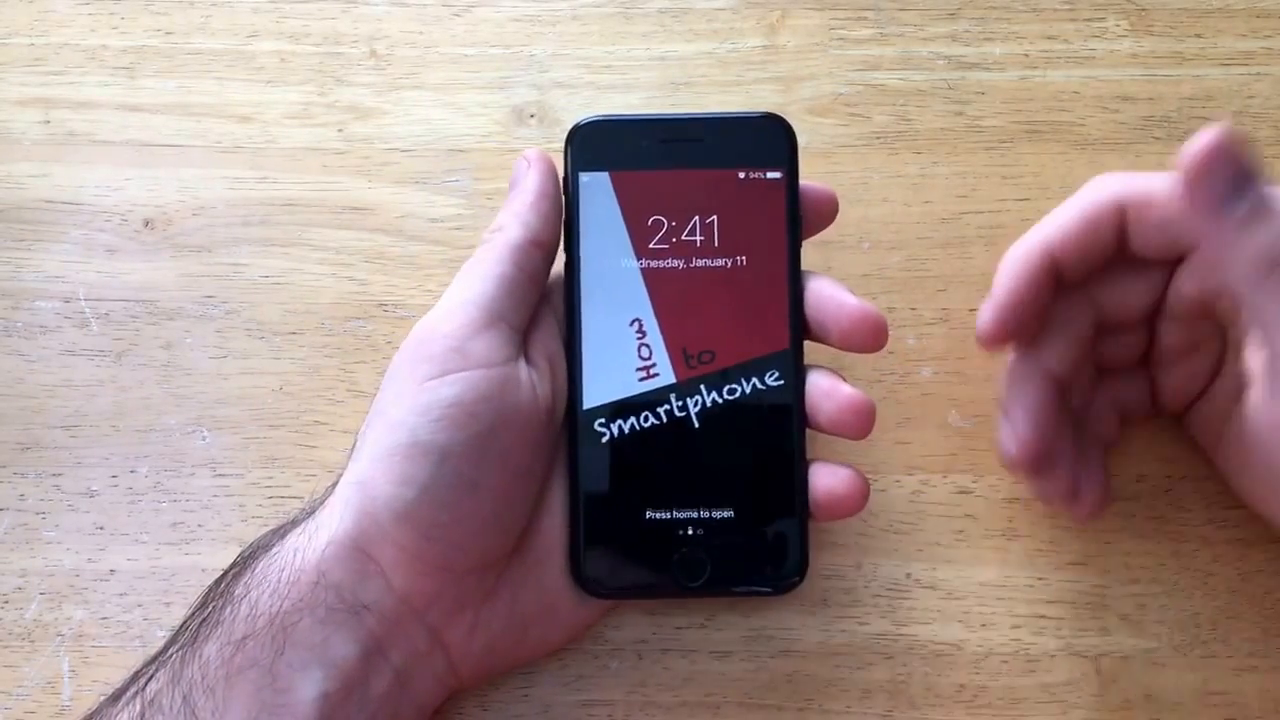
# - Unlock the iPhone from the lock screen to the home screen with its app icons
pyautogui.click(690, 560)
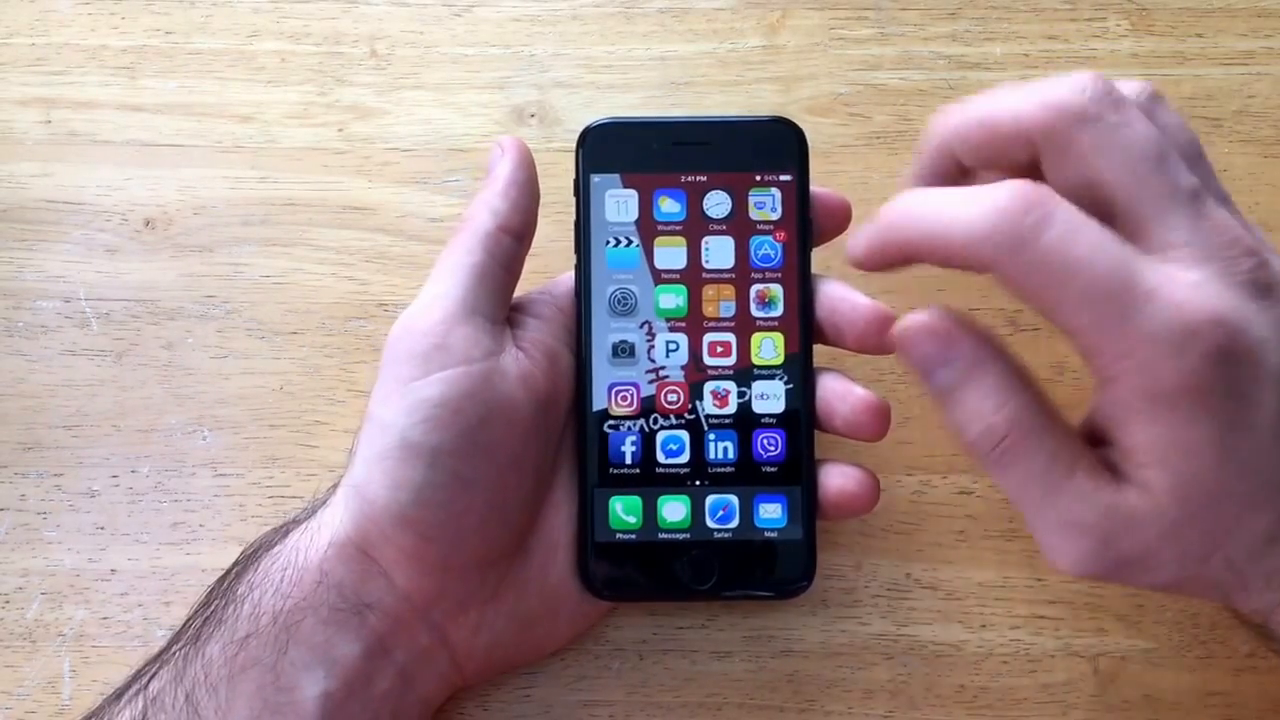
# - Open Settings and go to the Touch ID & Passcode page
pyautogui.click(624, 300)
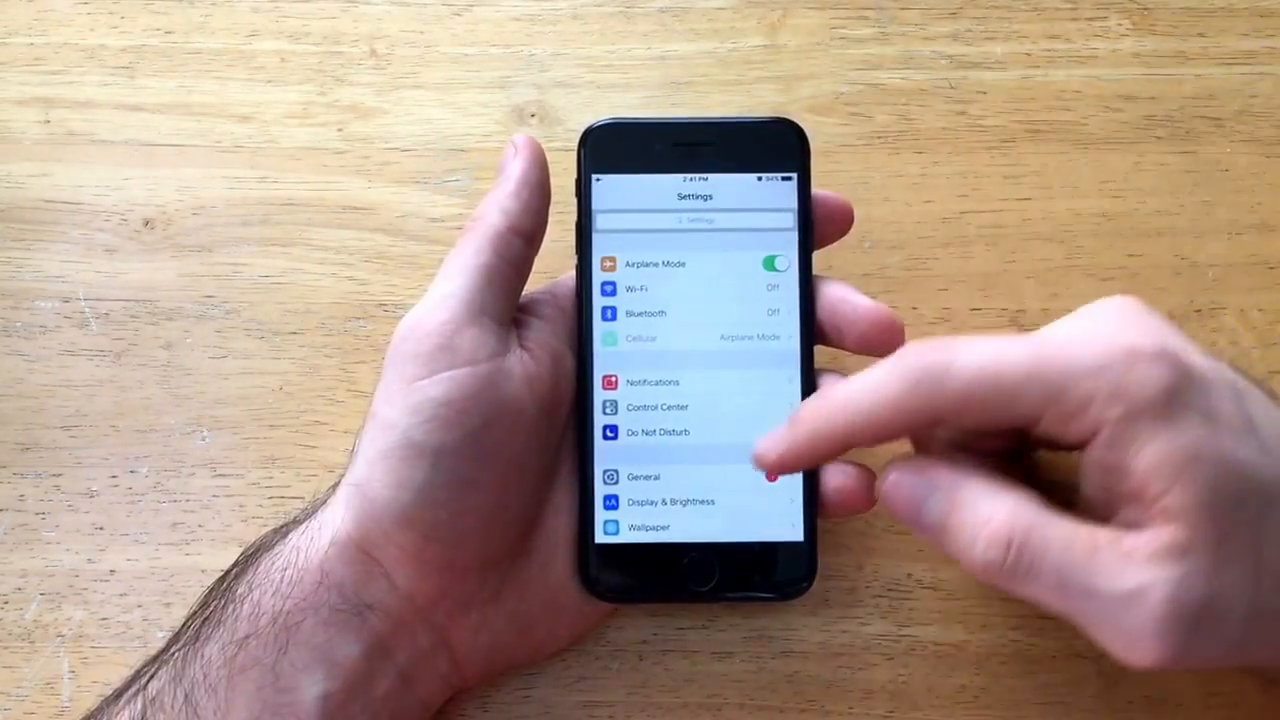
pyautogui.scroll(-3)
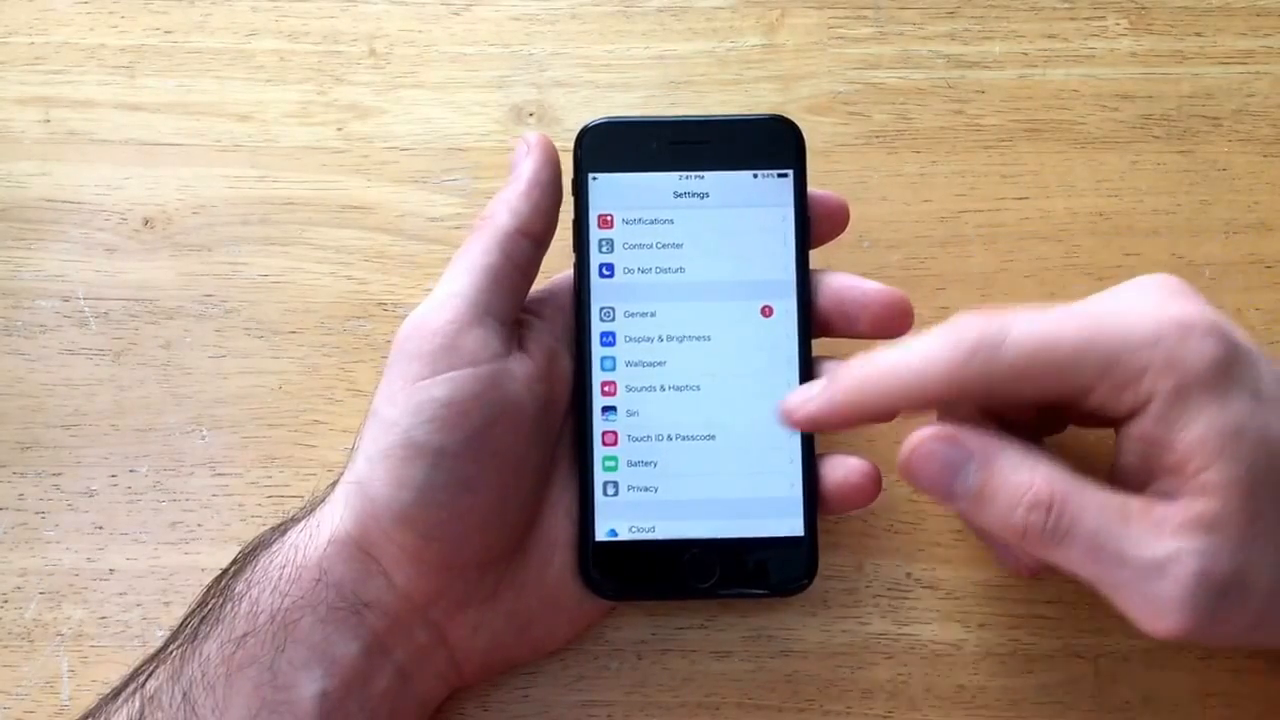
pyautogui.click(672, 438)
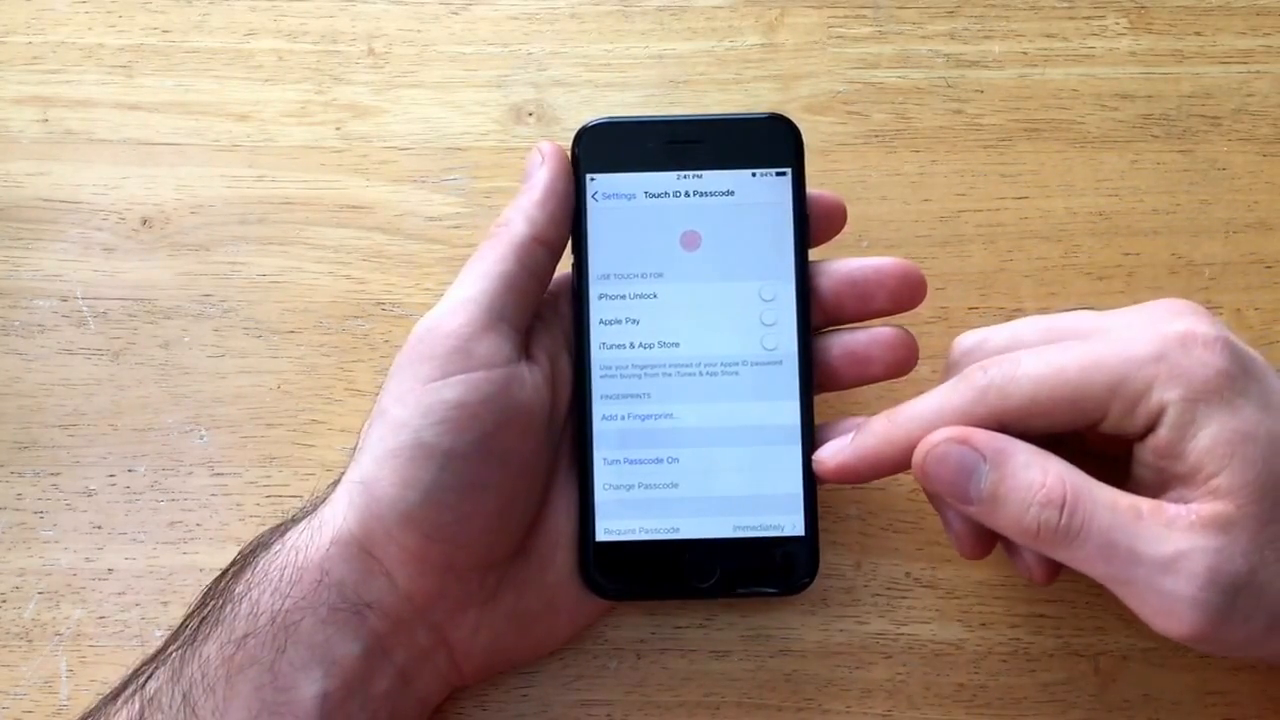
# - Choose Turn Passcode On and begin entering the new passcode's first digits
pyautogui.click(640, 460)
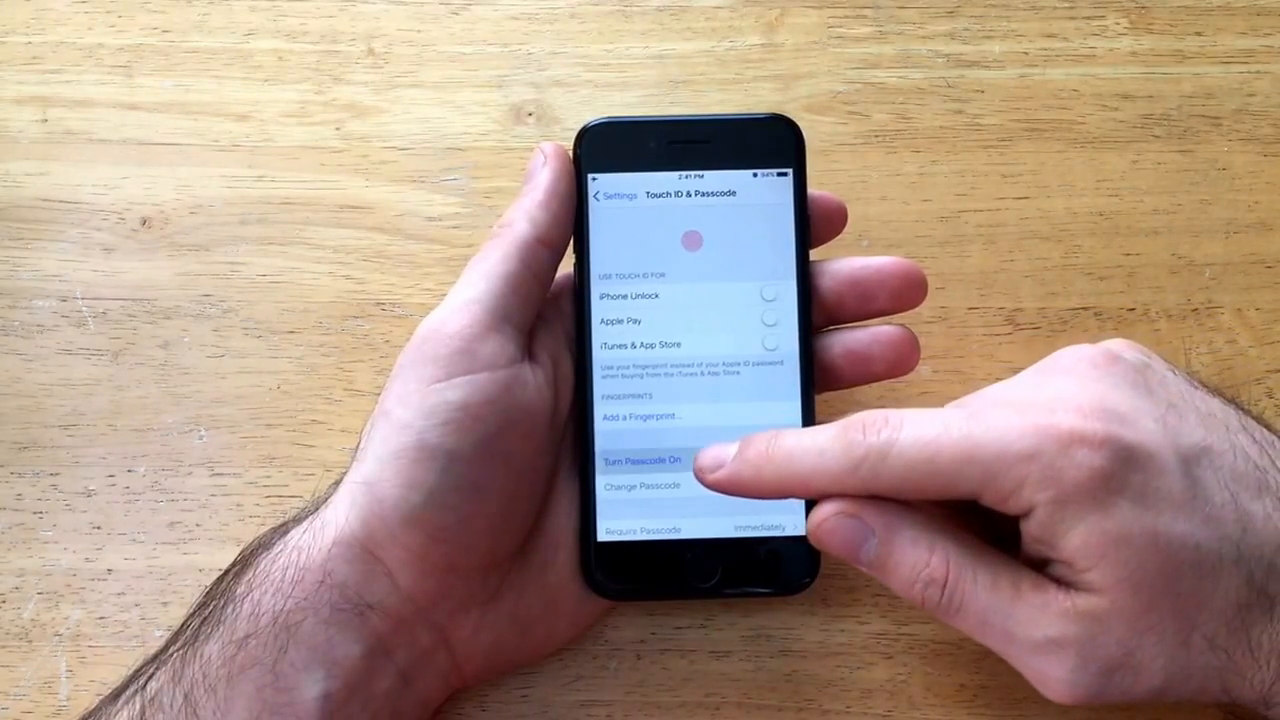
pyautogui.click(640, 460)
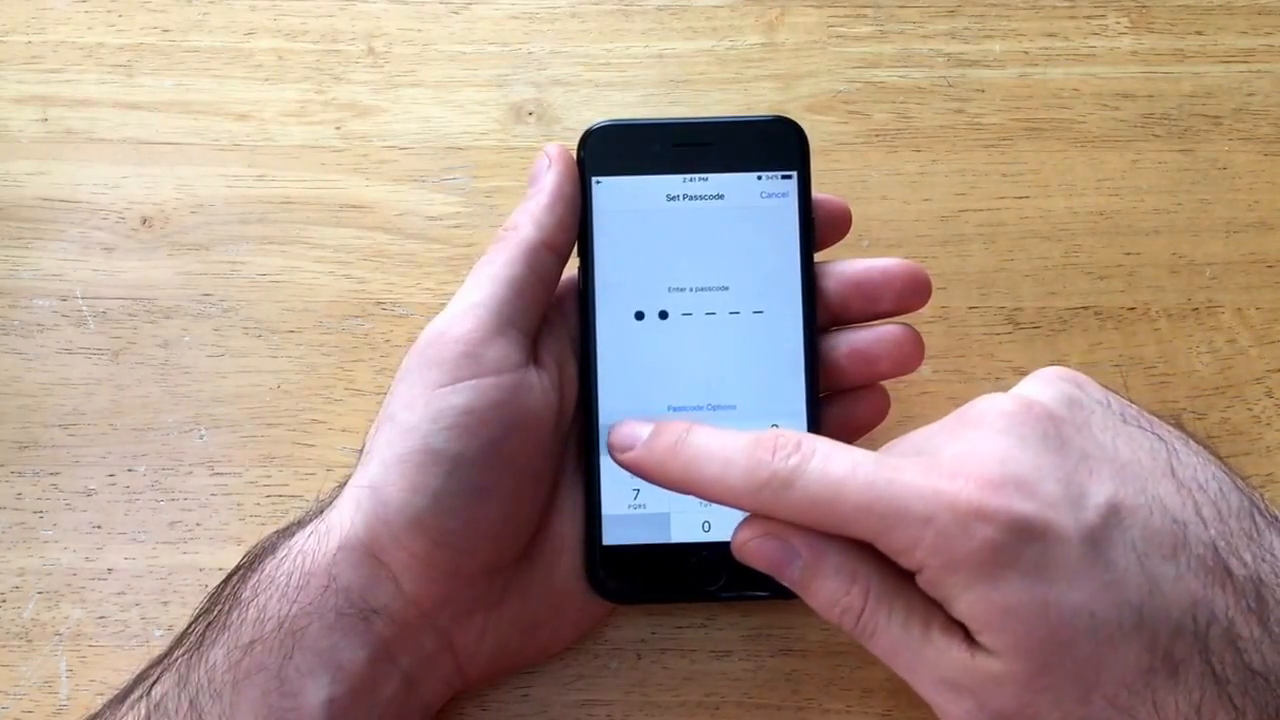
# - Enter and confirm the new passcode, then return to the home screen
pyautogui.click(700, 520)
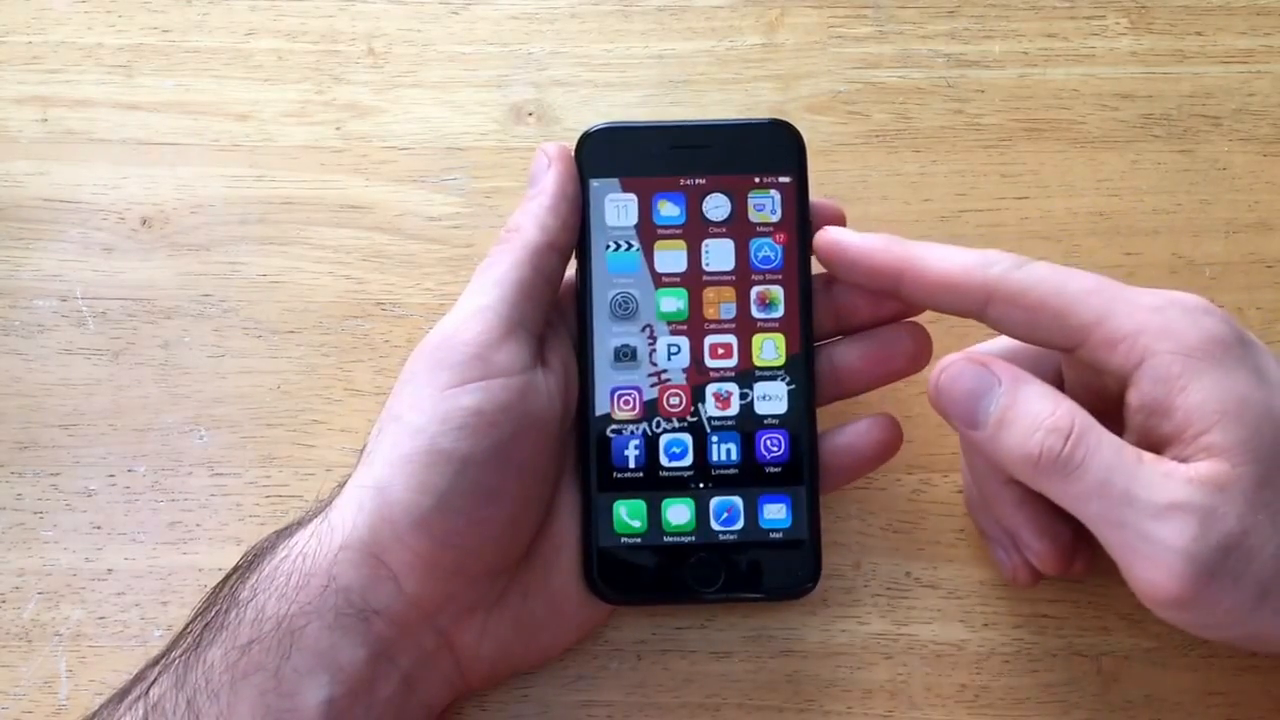
# - Lock the phone, unlock it with the new passcode, and reopen Settings
pyautogui.click(810, 230)
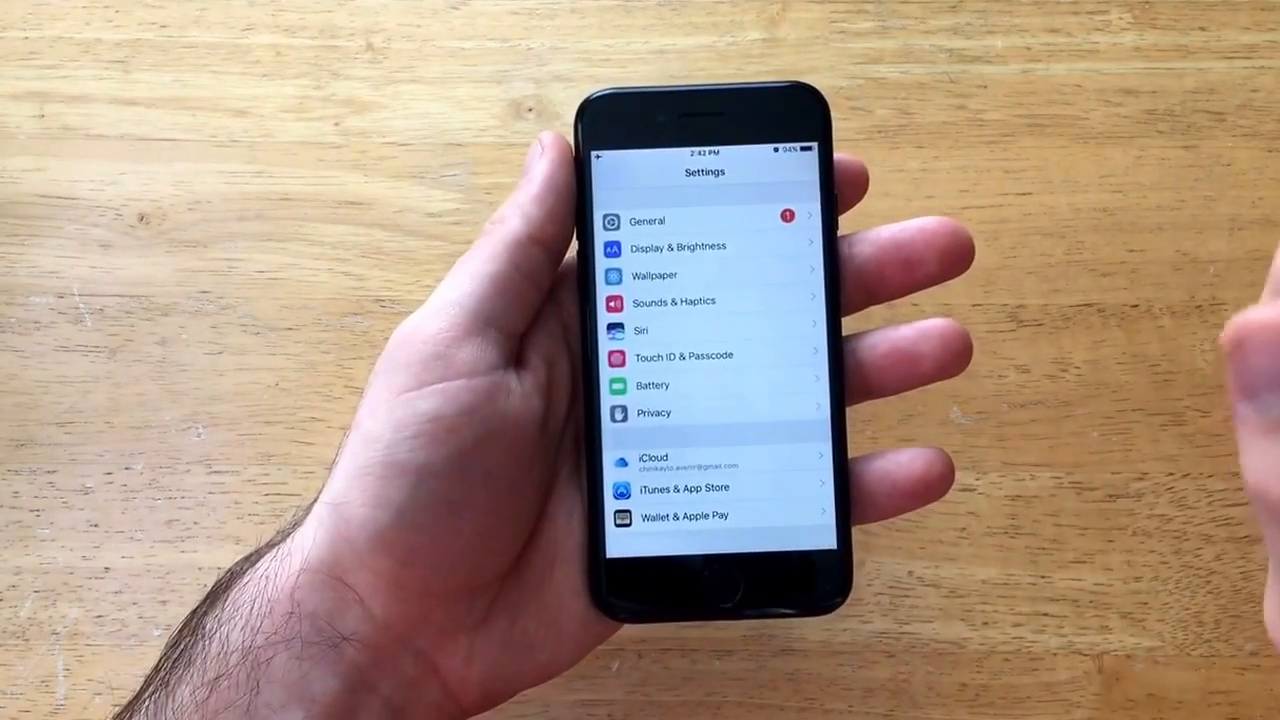
# - Go to Touch ID & Passcode and choose Turn Passcode Off, reaching the passcode prompt
pyautogui.click(684, 356)
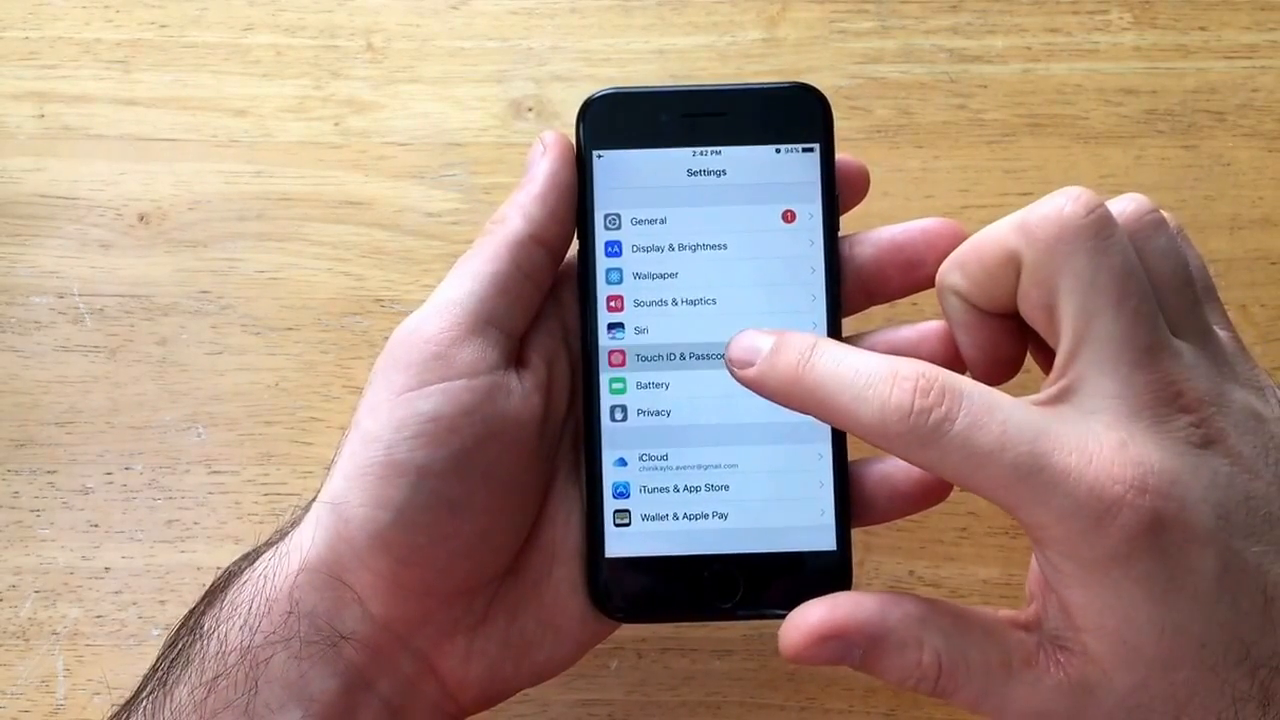
pyautogui.click(684, 358)
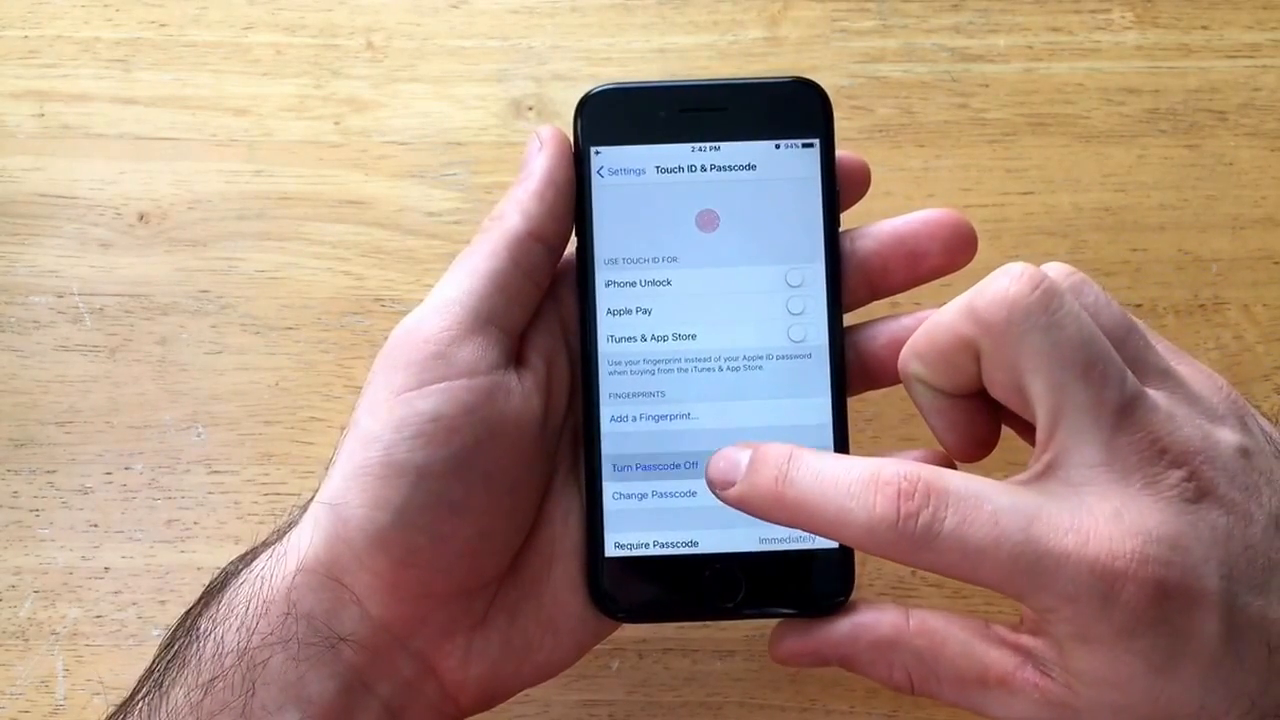
pyautogui.click(652, 468)
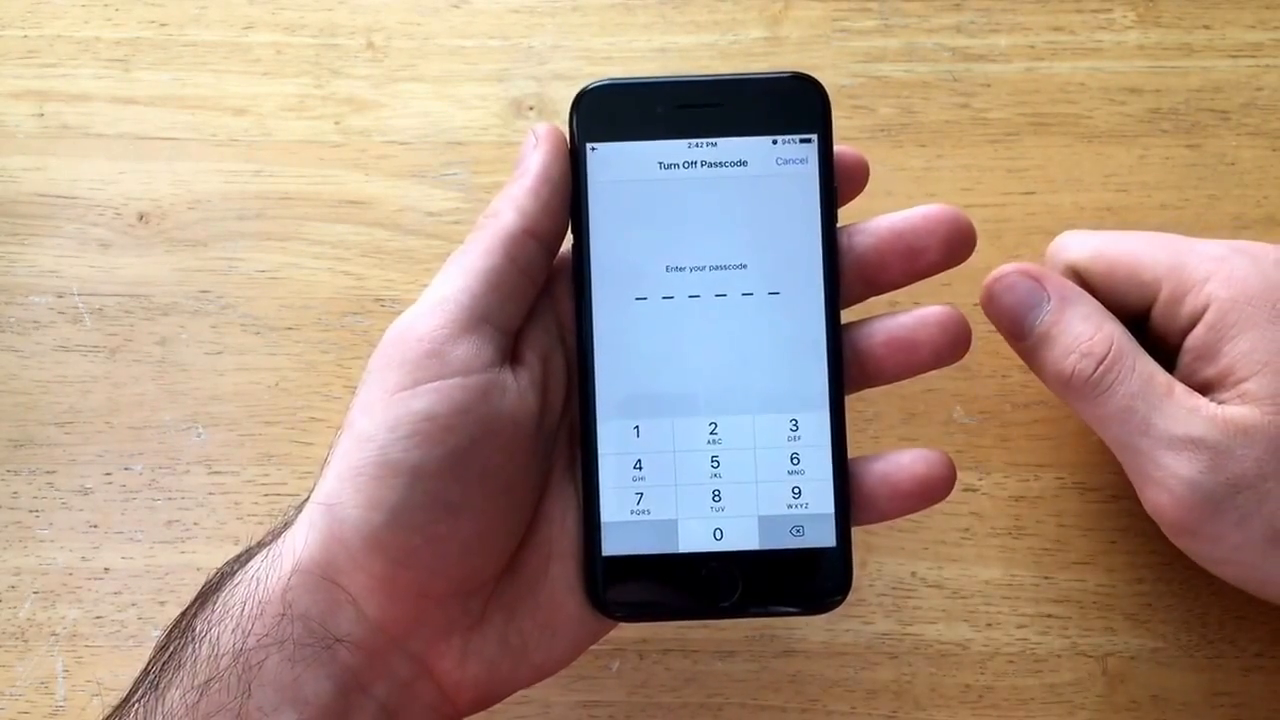